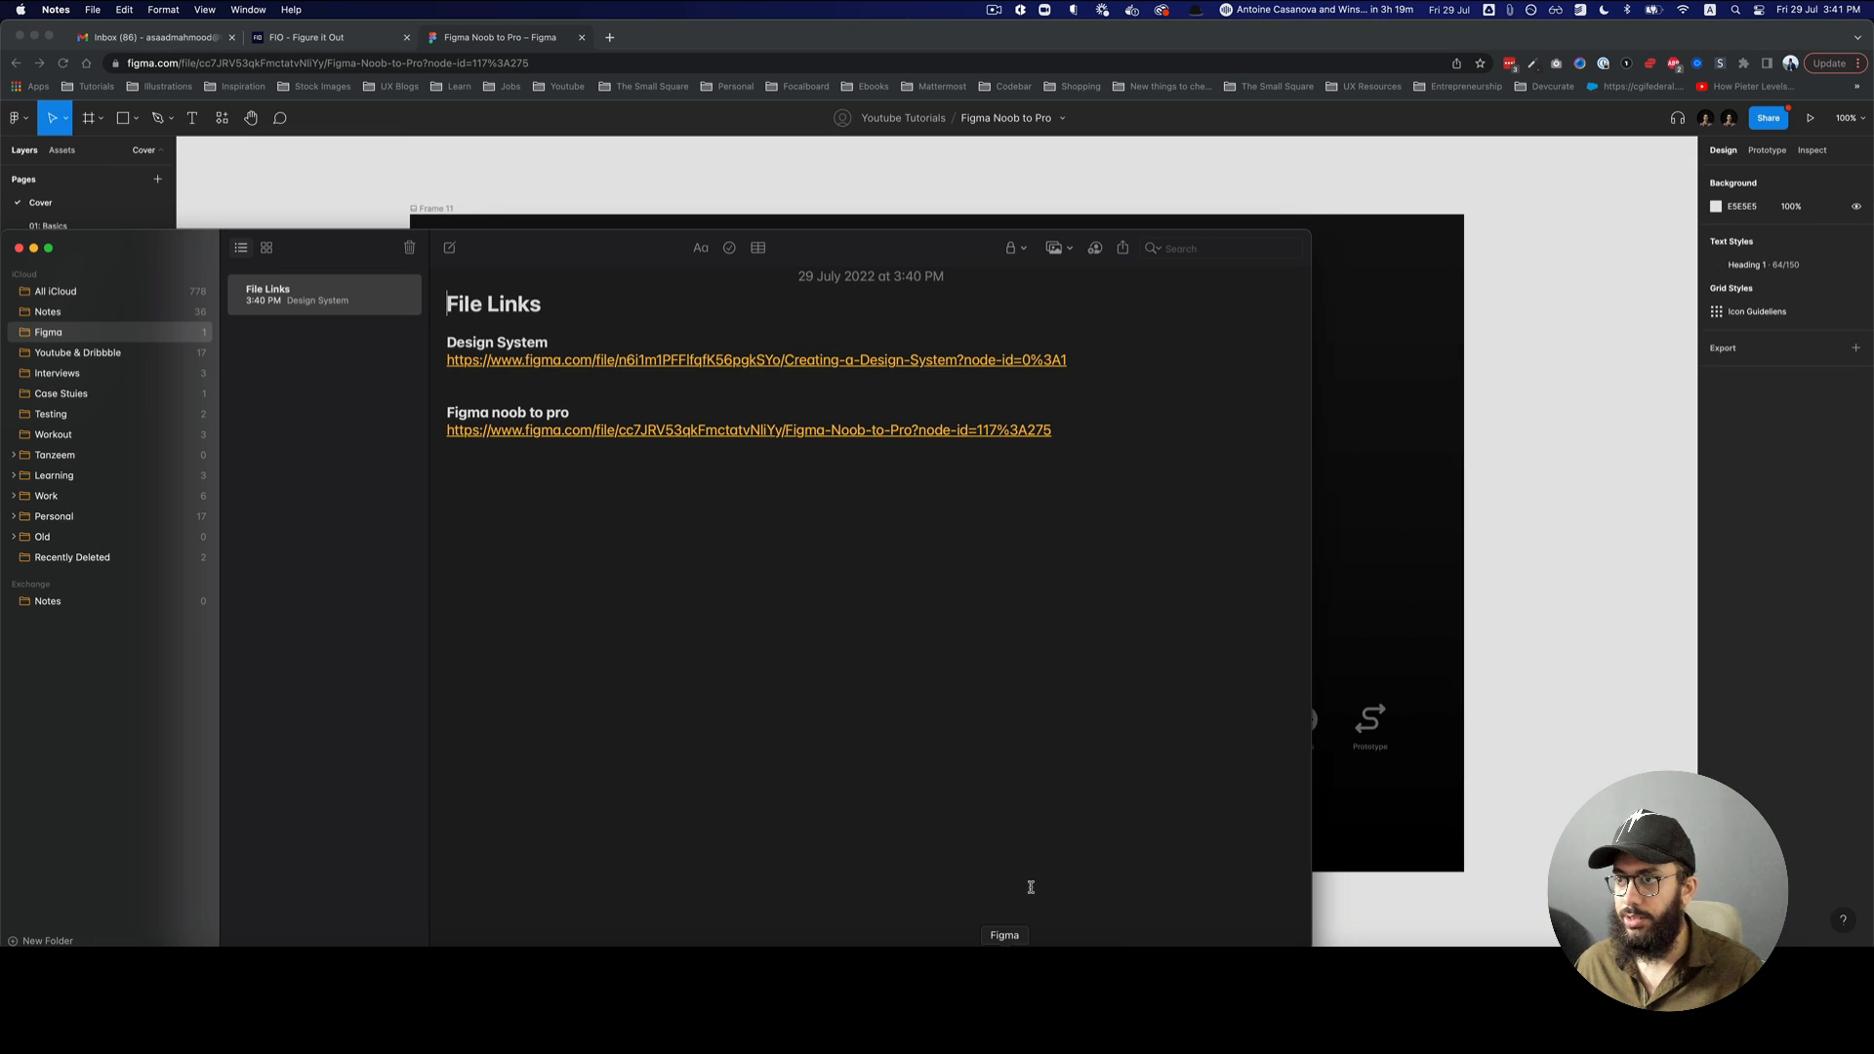
# - Open the Design System figma.com link from the File Links note in Chrome
pyautogui.click(756, 361)
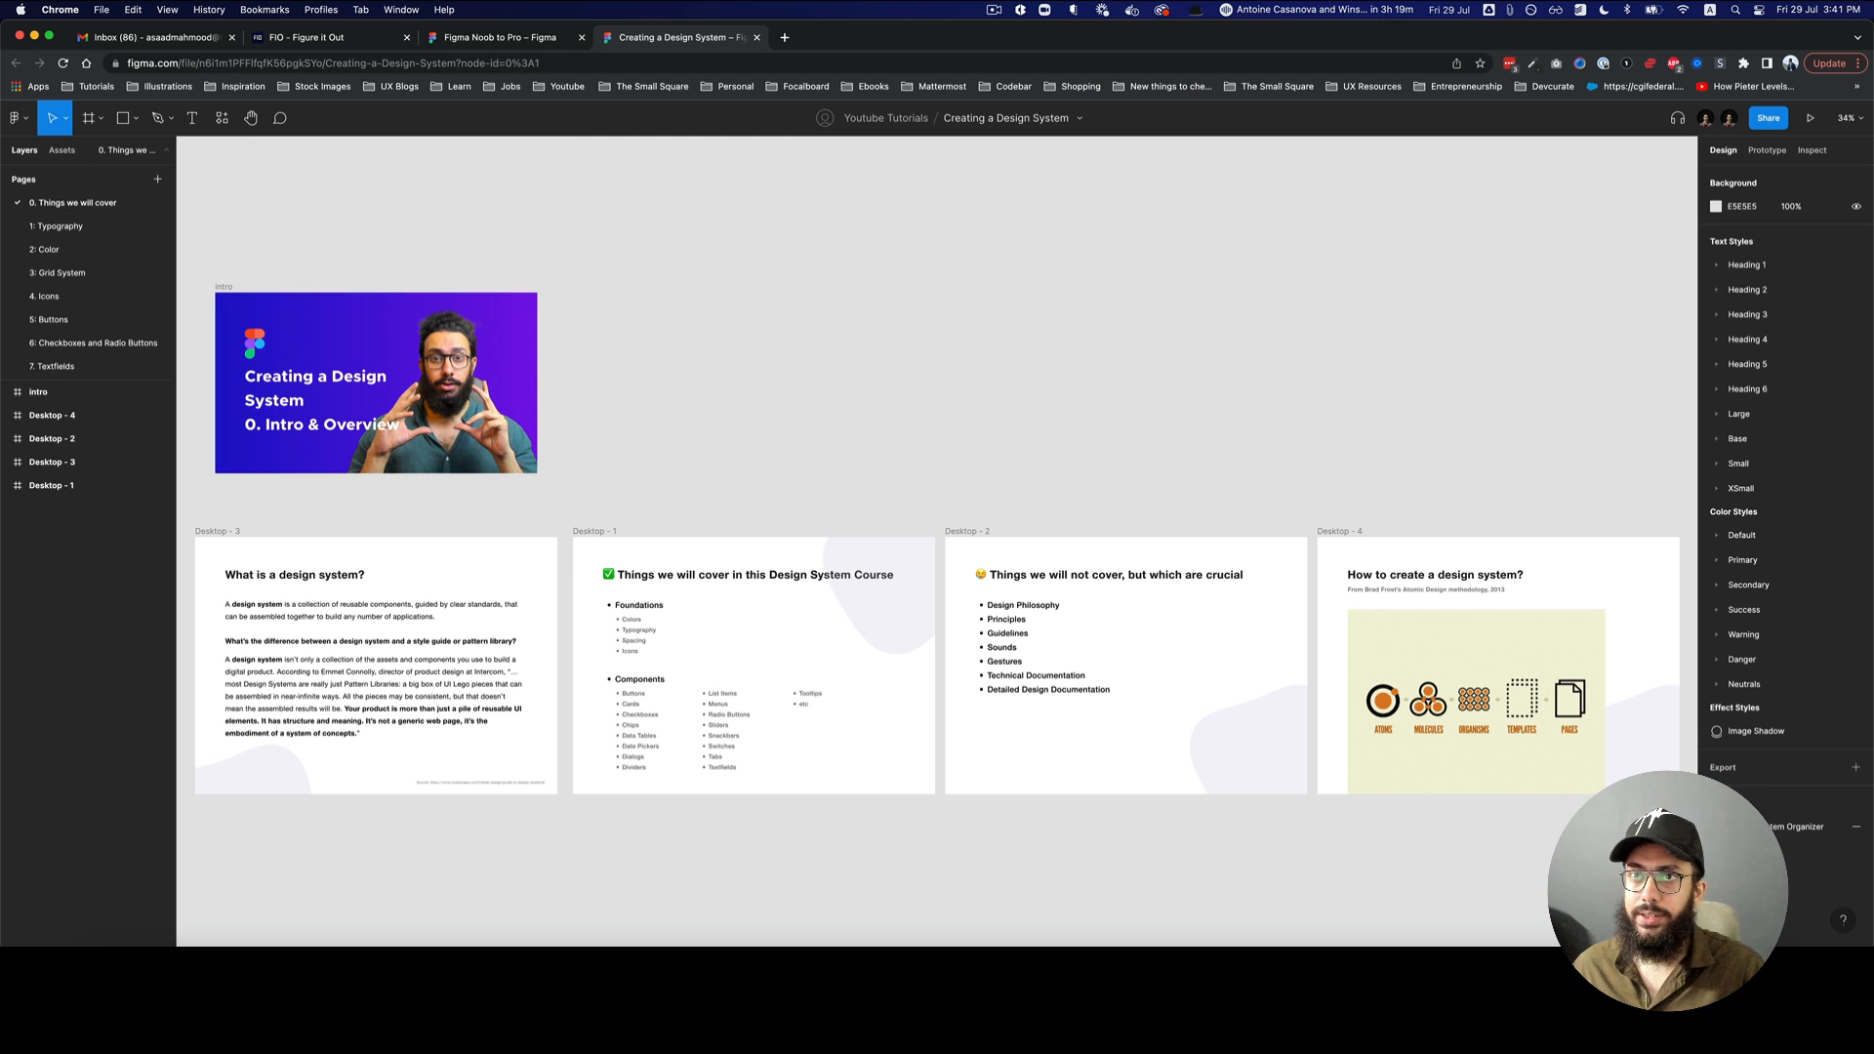
# - Open Figma's main menu and choose Open in desktop app
pyautogui.click(16, 117)
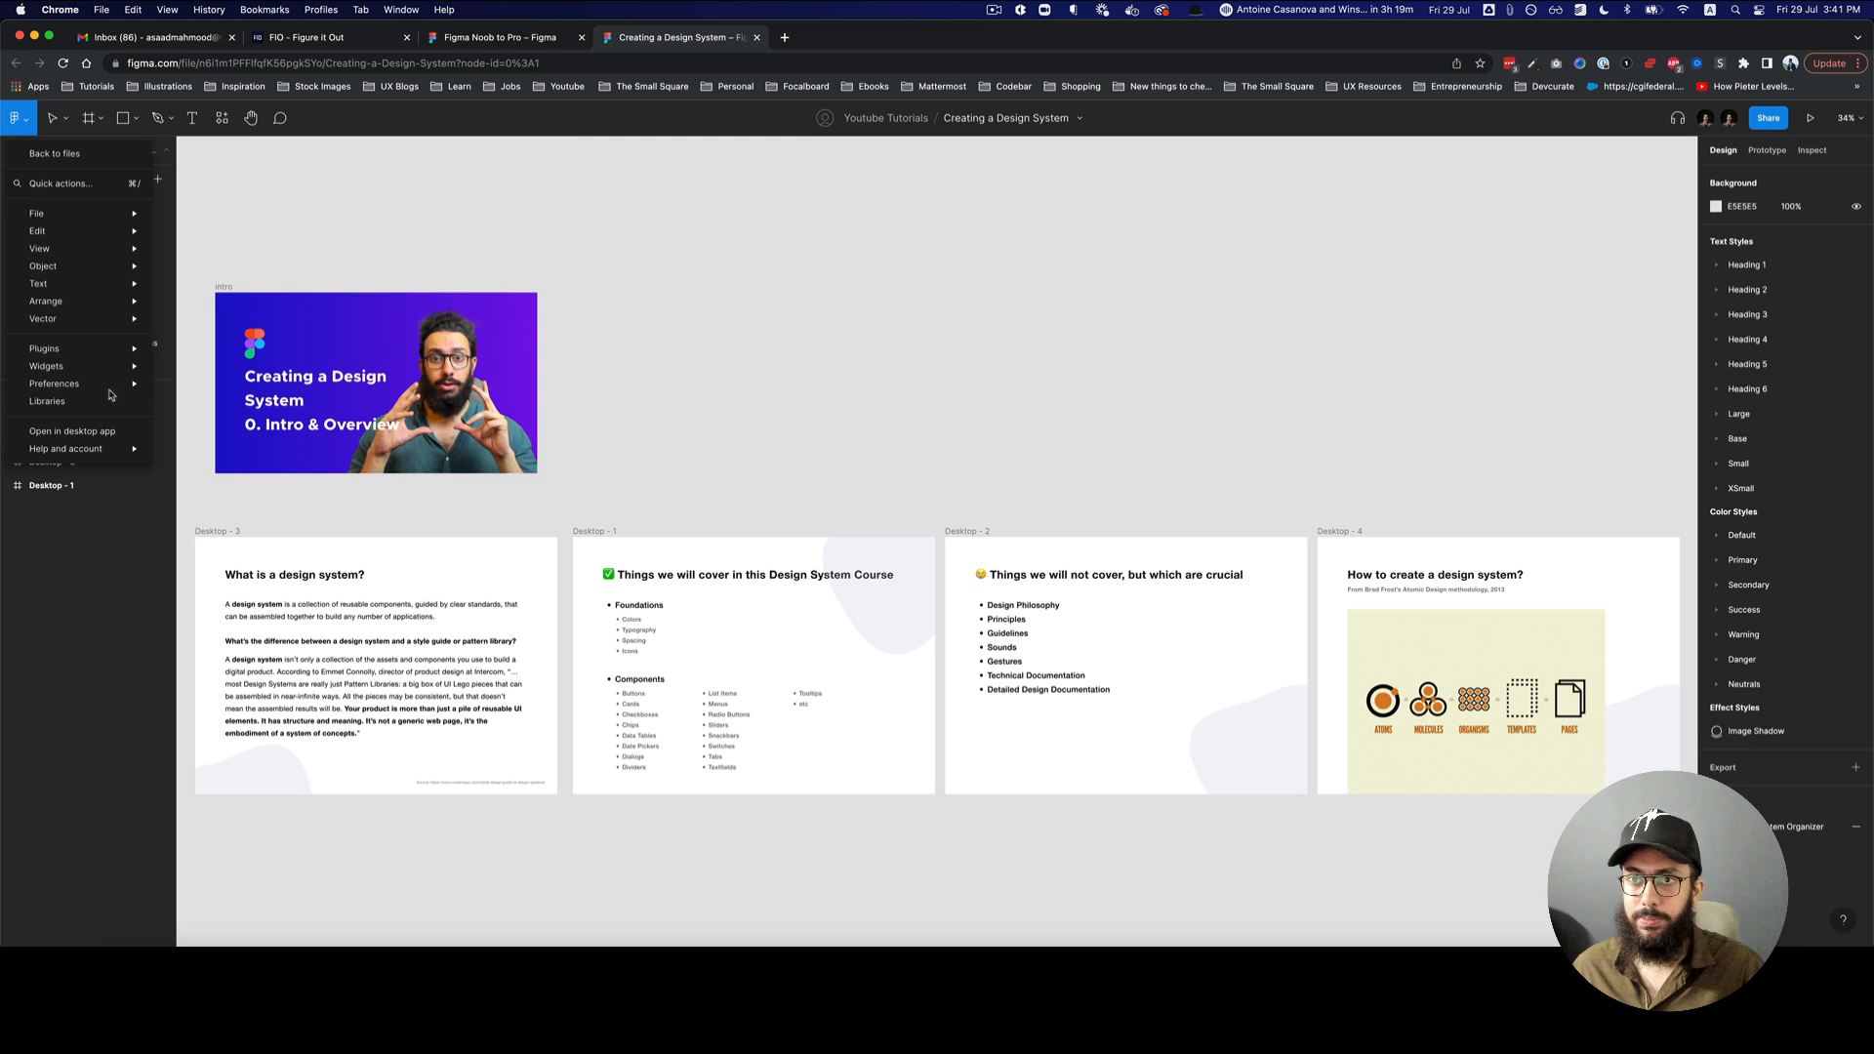
pyautogui.moveTo(72, 431)
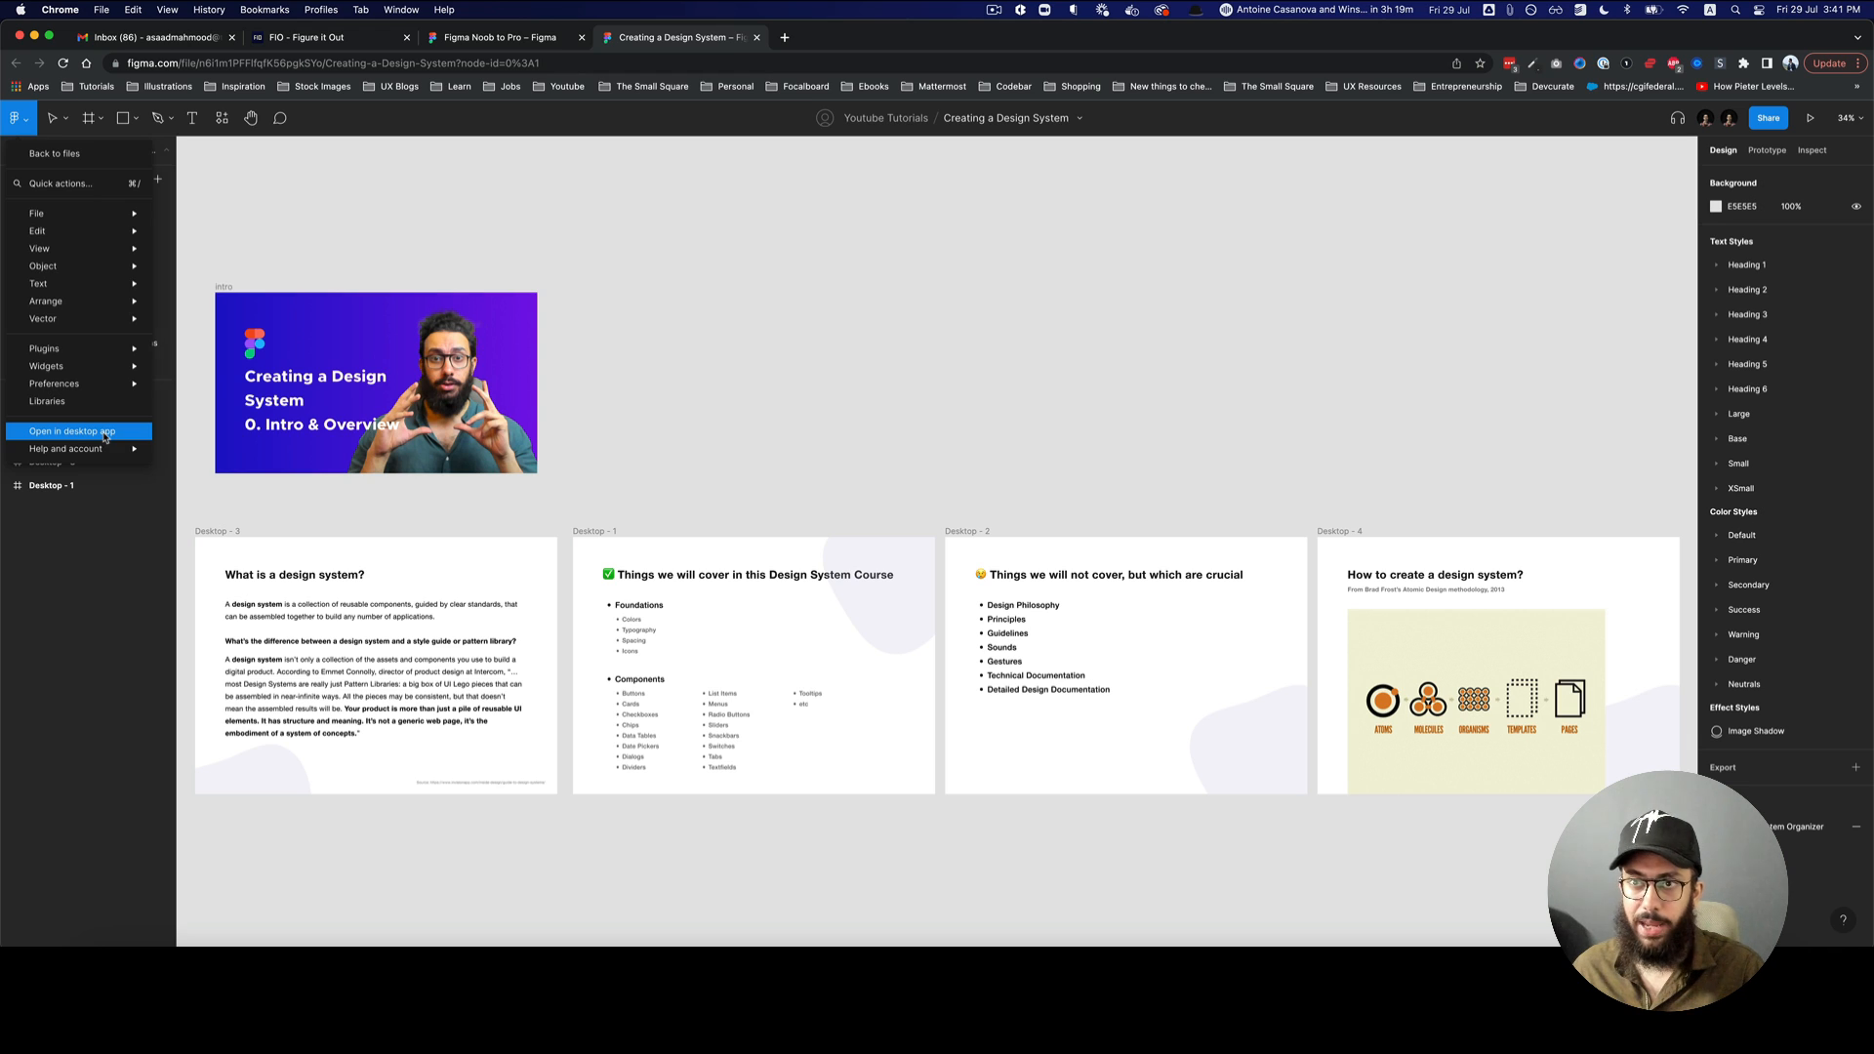
pyautogui.click(71, 432)
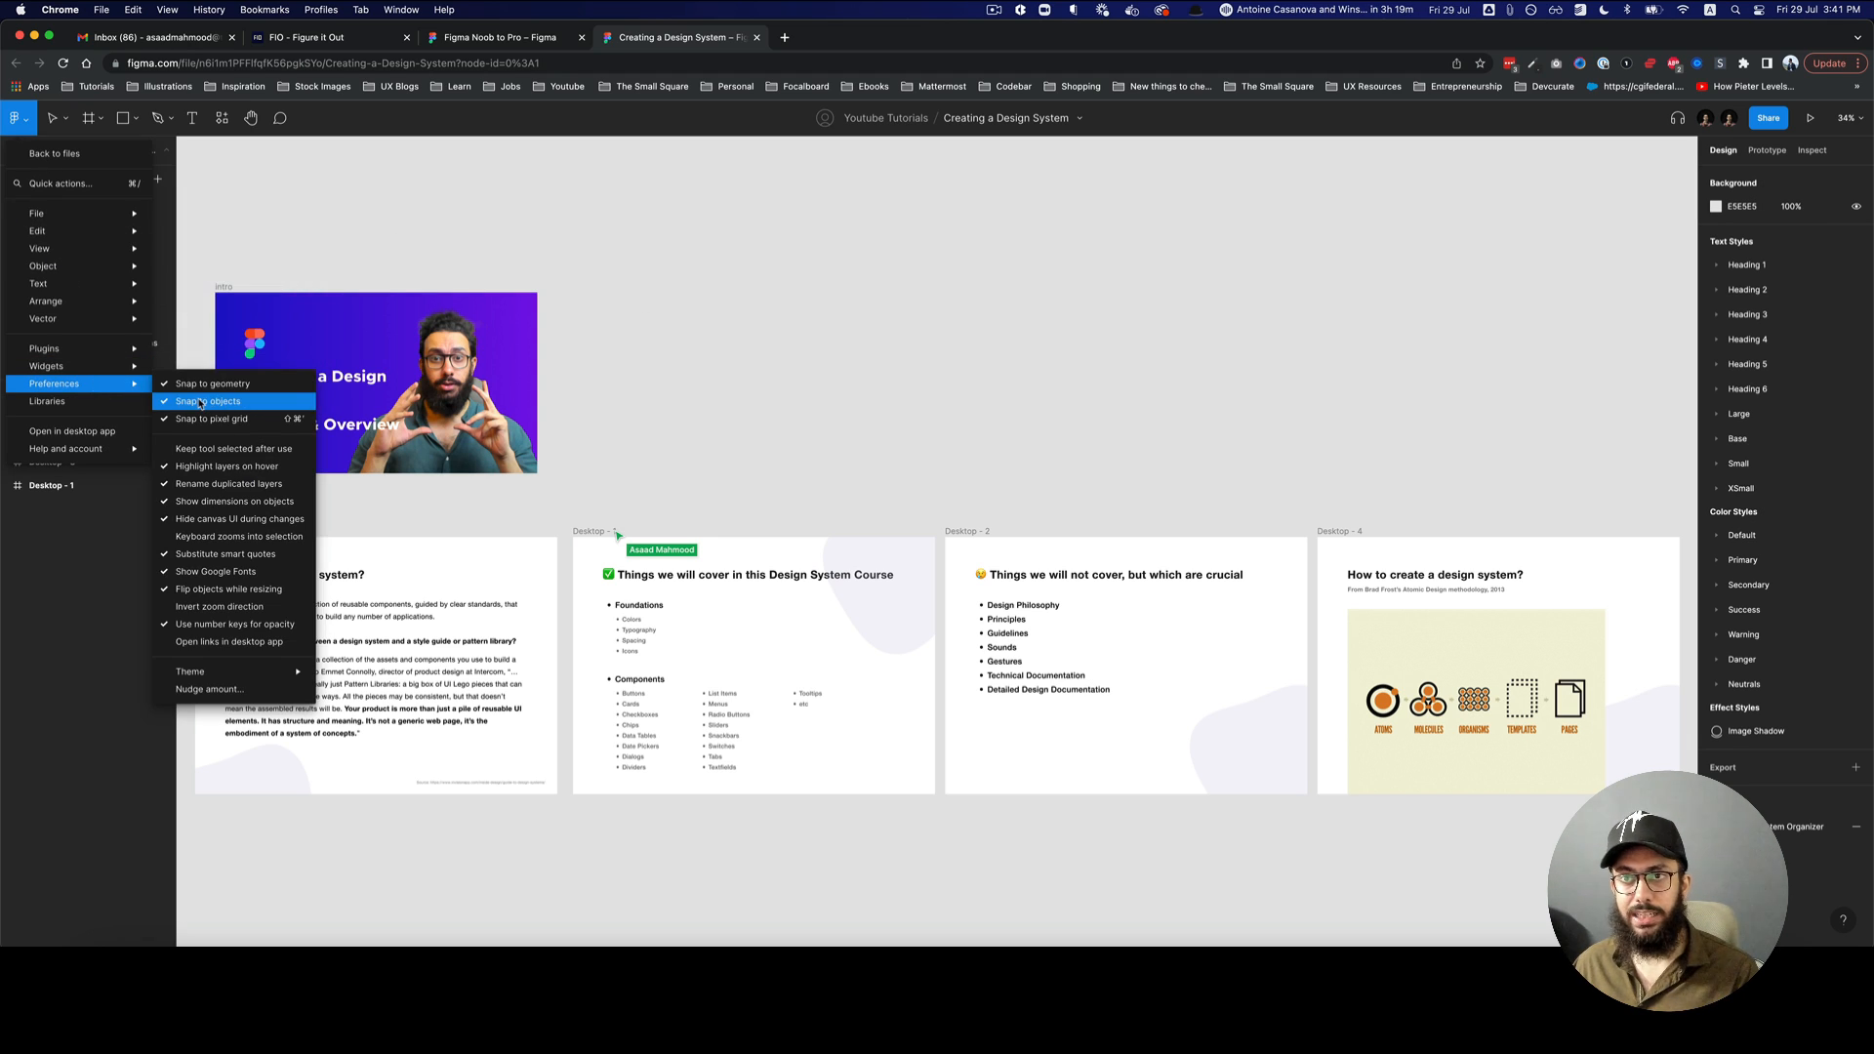
pyautogui.moveTo(245, 643)
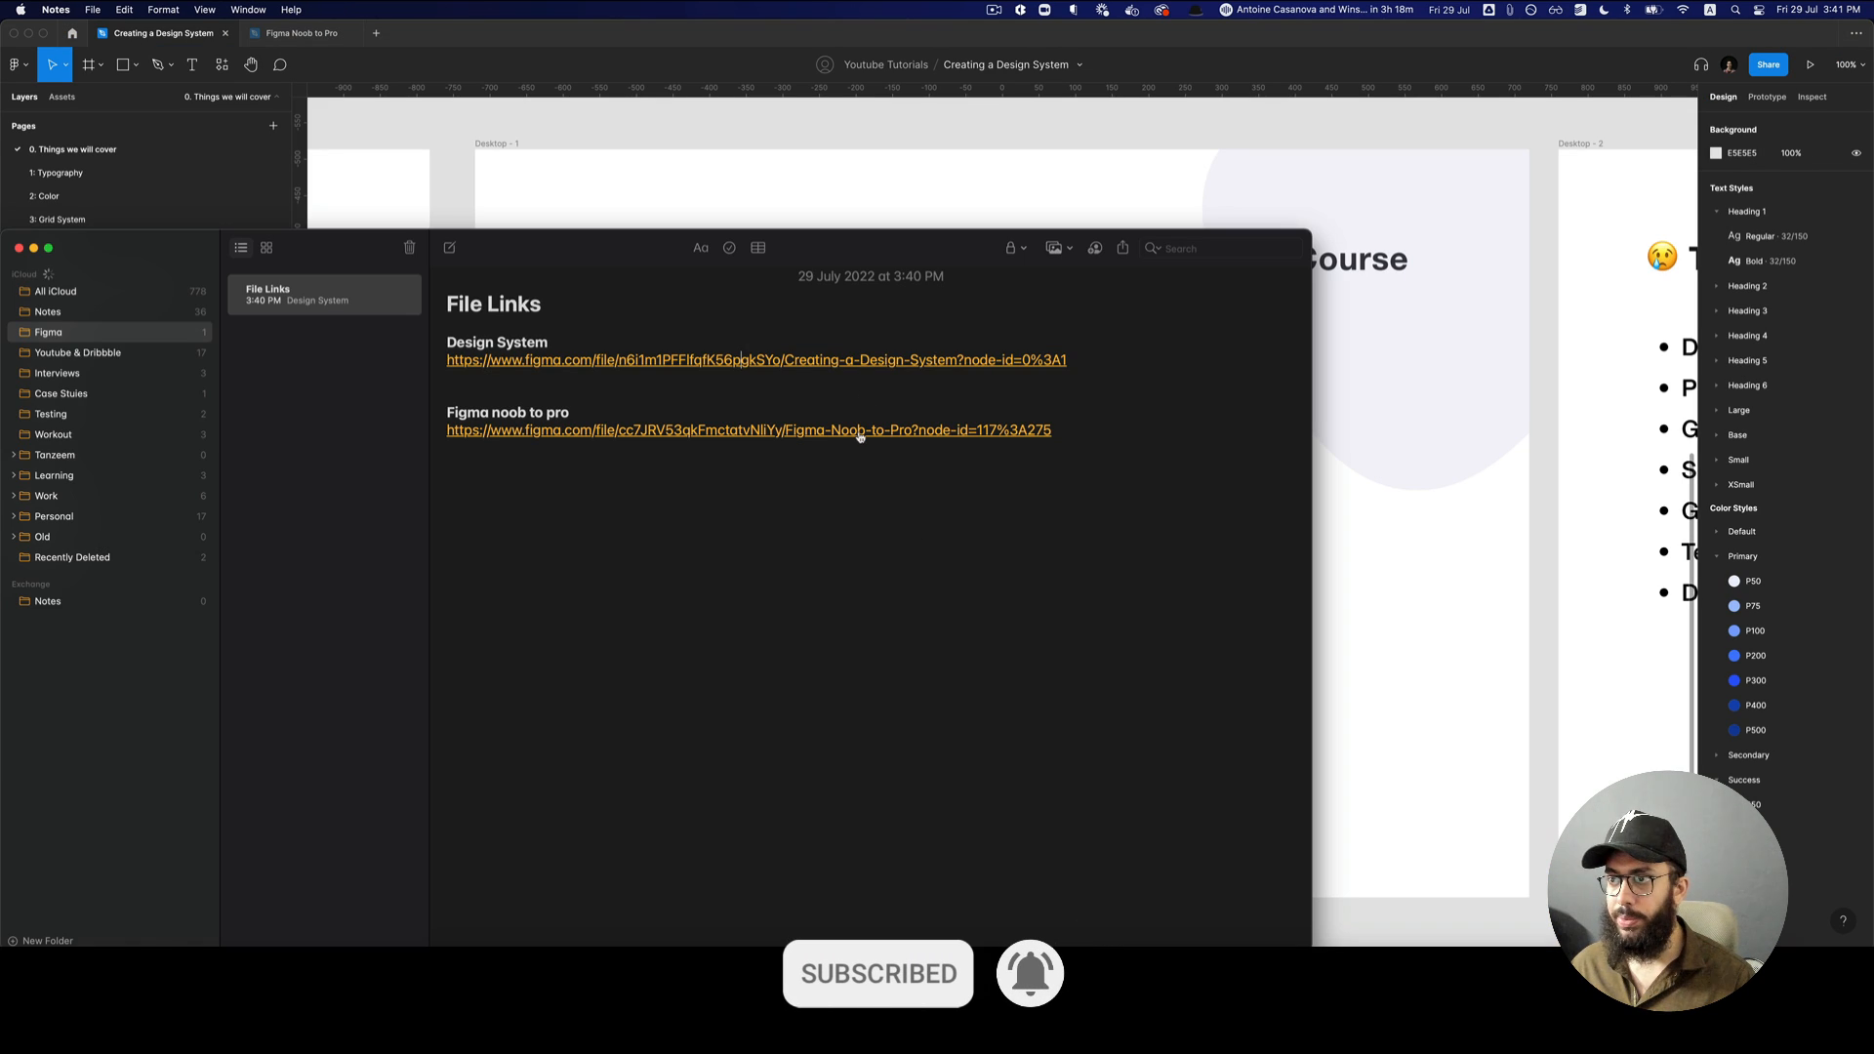
# - Open the Figma noob to pro link from Notes and continue in the desktop app
pyautogui.click(747, 430)
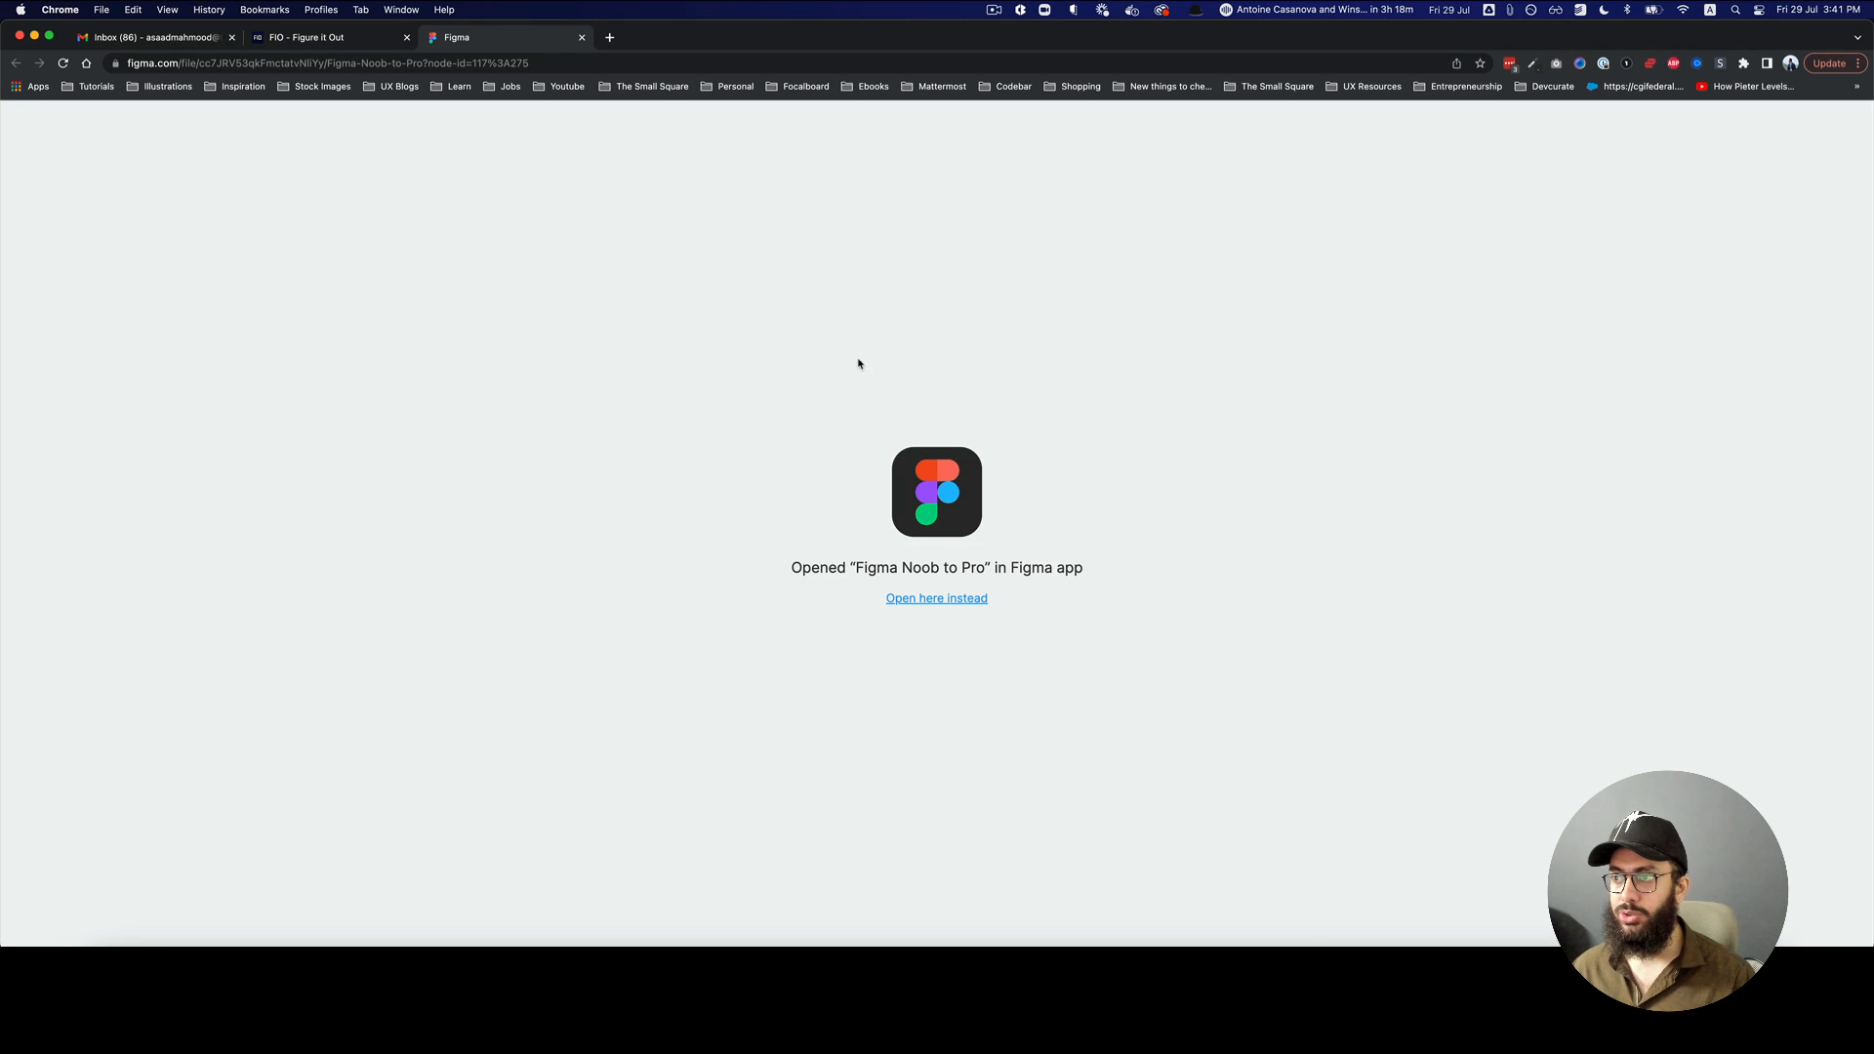
pyautogui.click(936, 598)
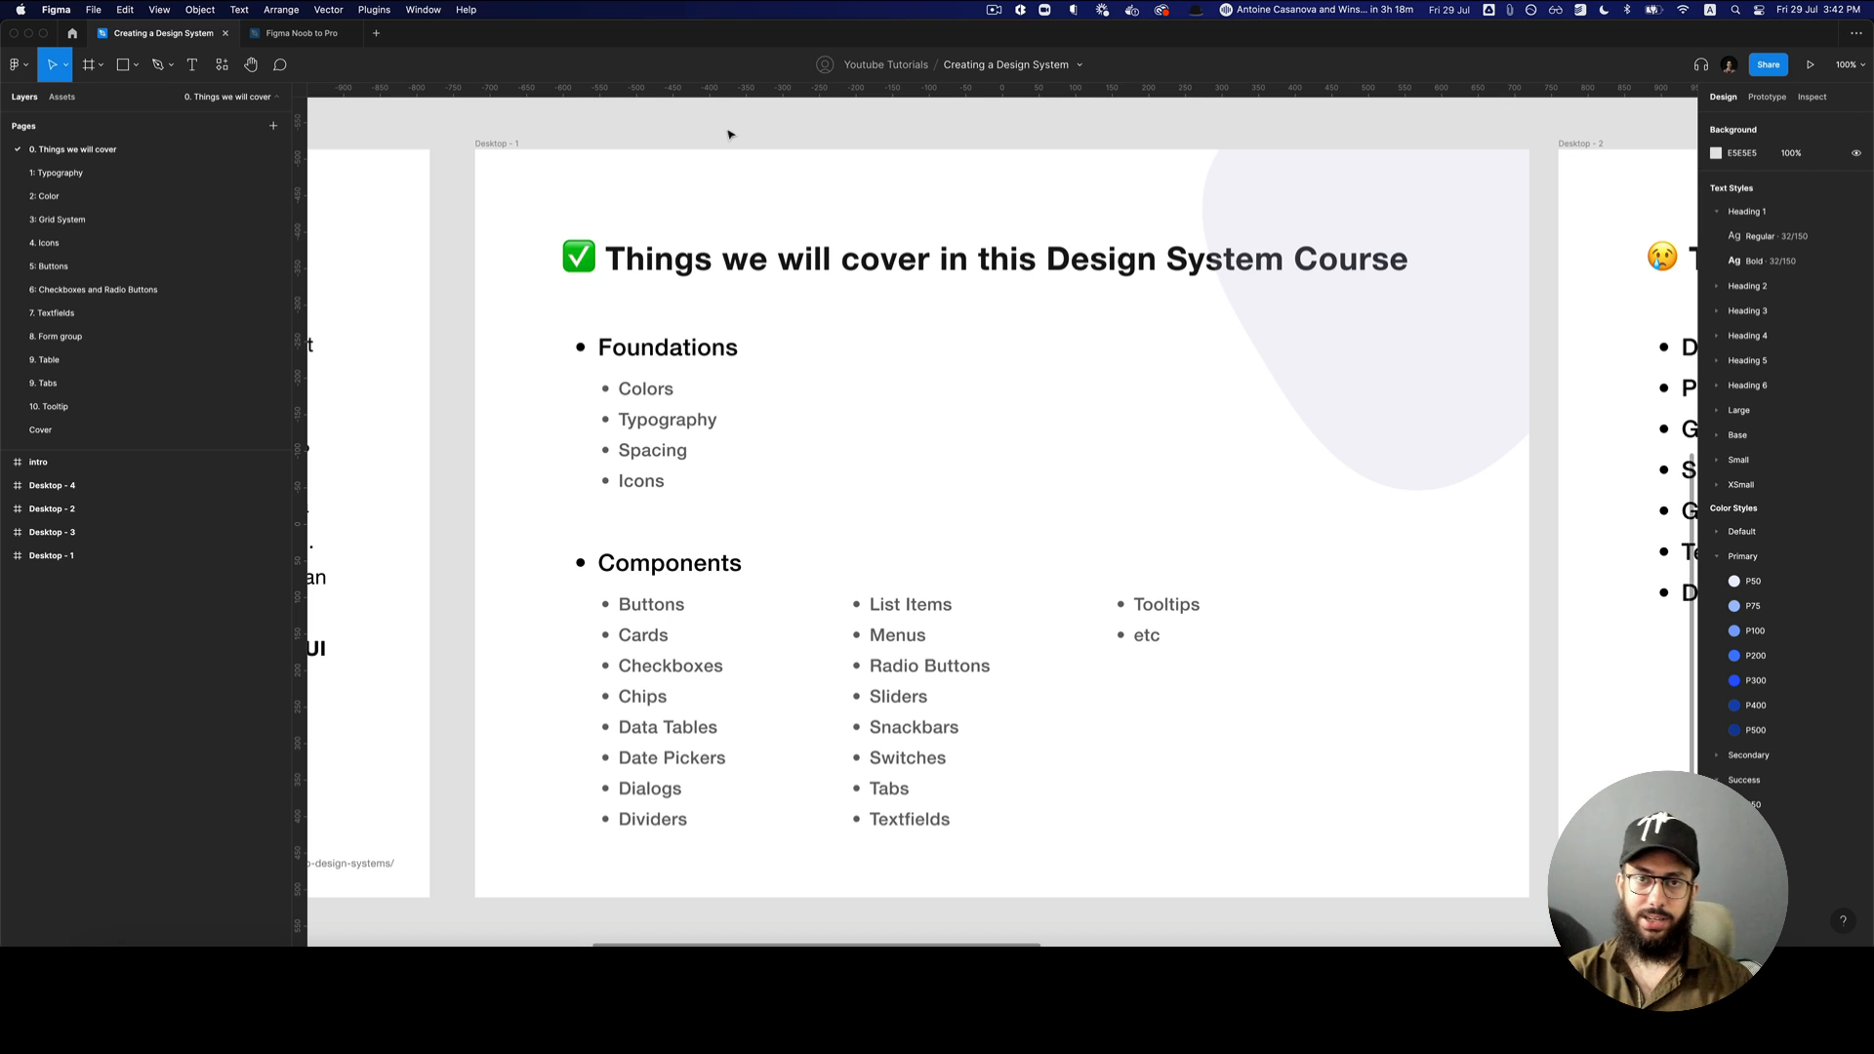